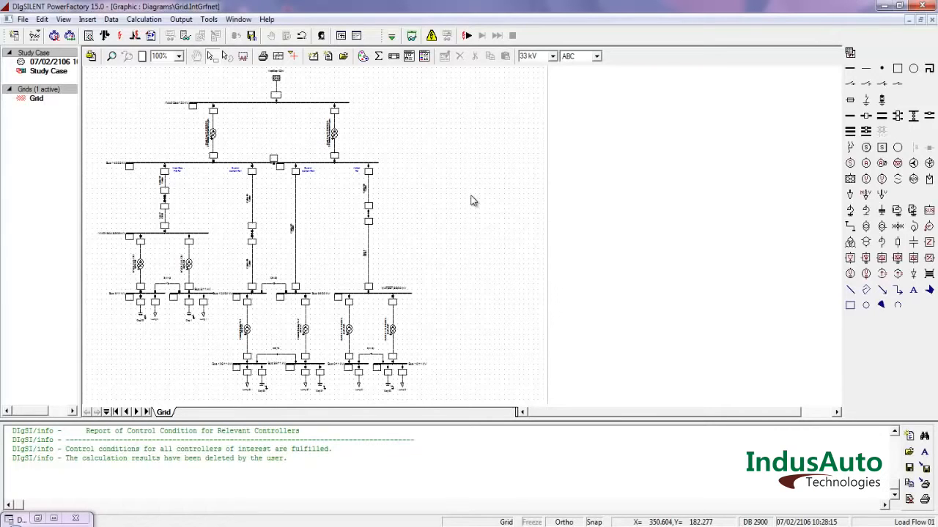
mouse_move(115, 69)
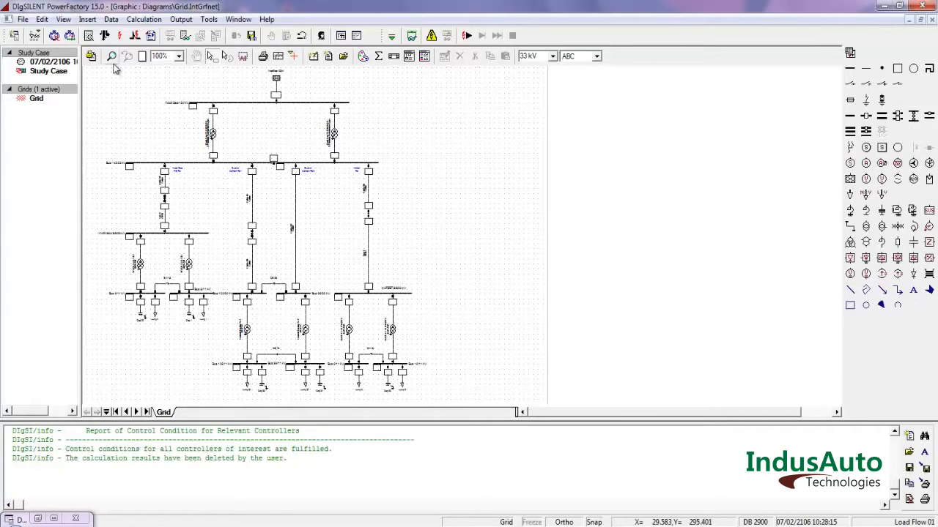
mouse_move(104, 35)
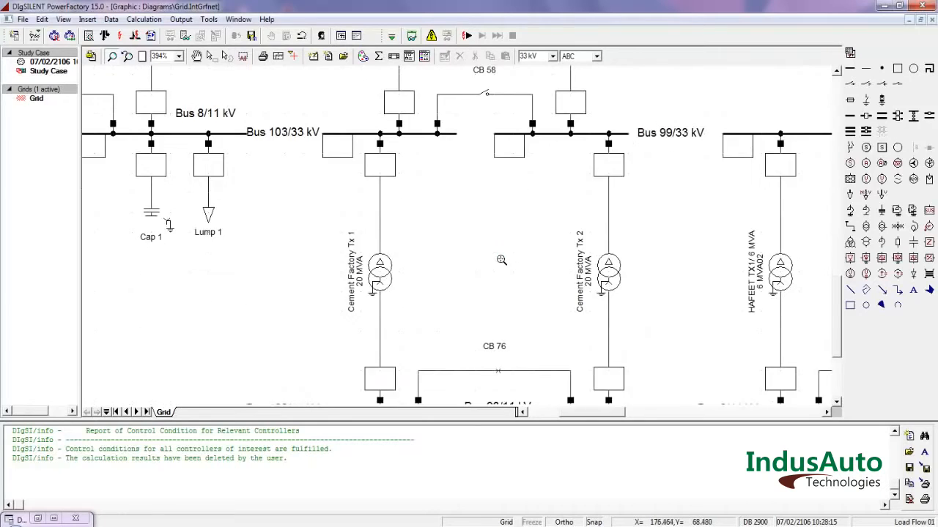
Execute a balanced, positive-sequence AC load flow so results label the grid diagram
scroll("down", 3)
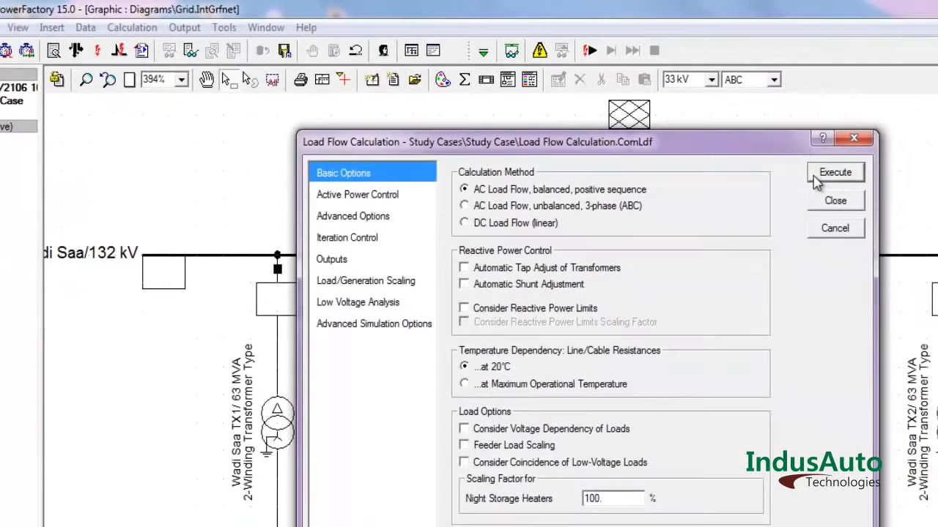
left_click(835, 173)
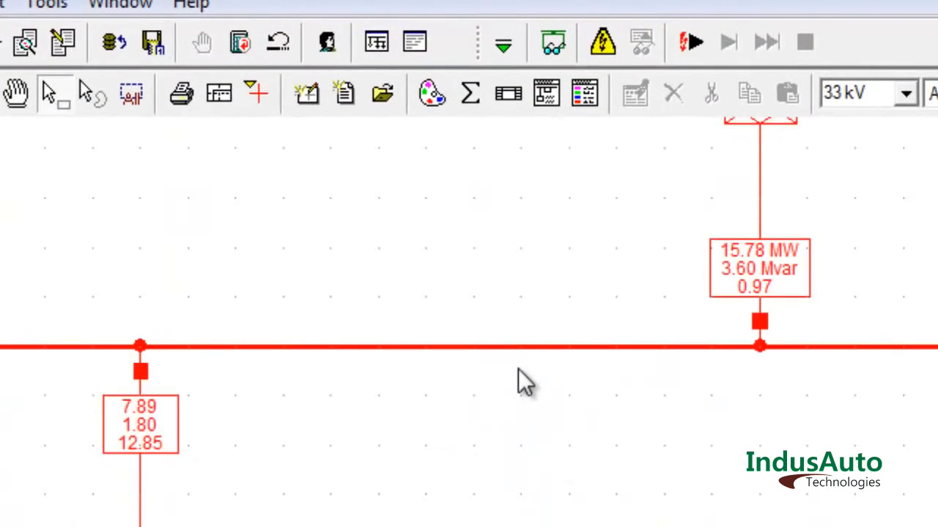
mouse_move(470, 94)
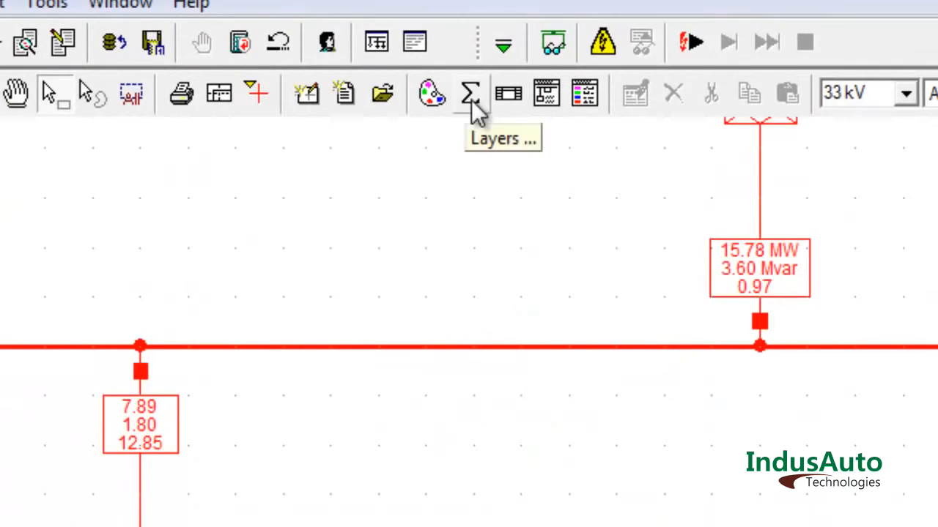
In Layers, move Direction Arrows from Invisible to Visible and apply
left_click(469, 94)
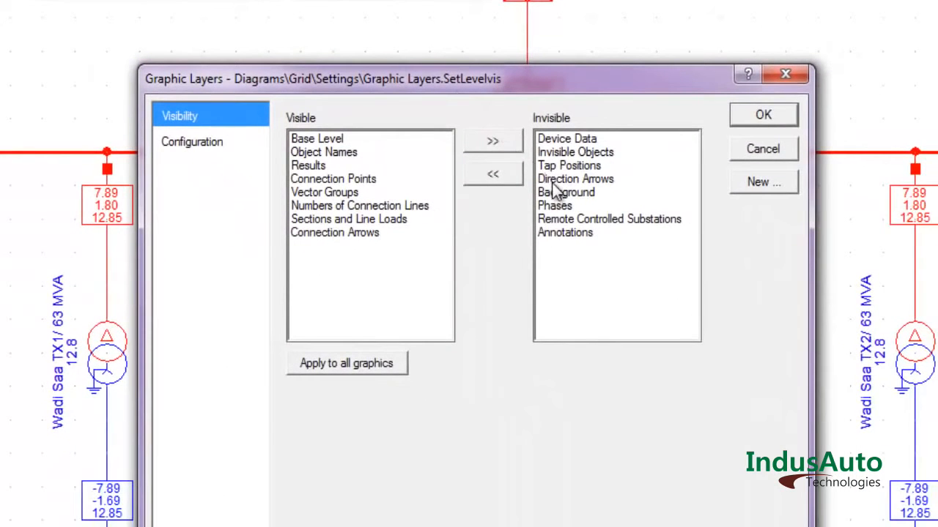
left_click(574, 179)
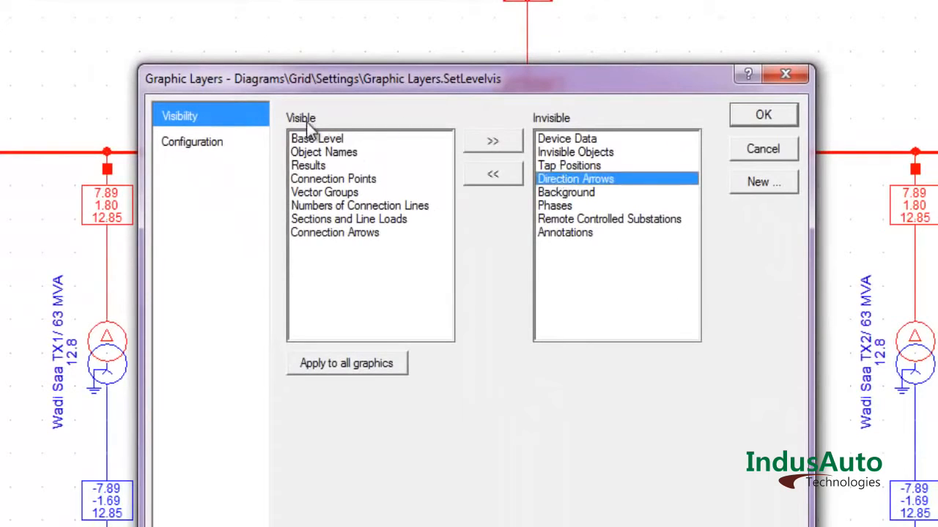
left_click(493, 176)
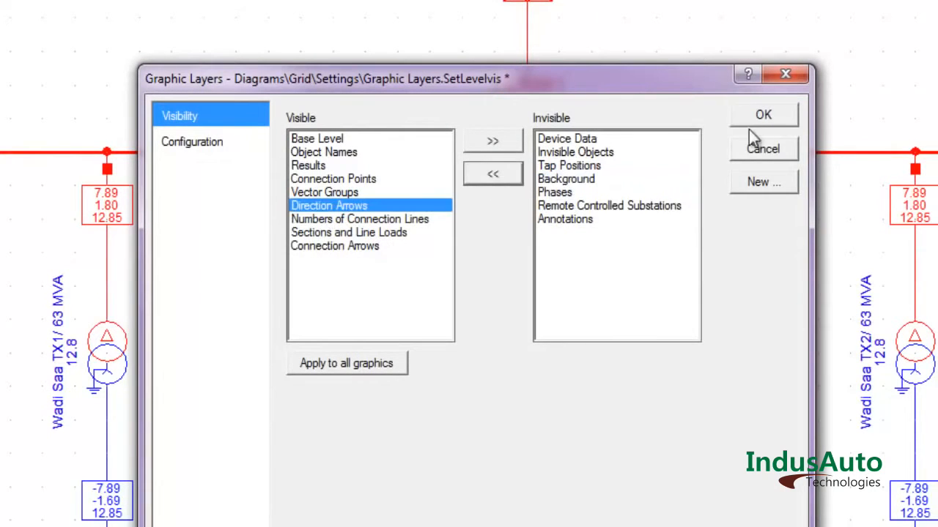
left_click(761, 115)
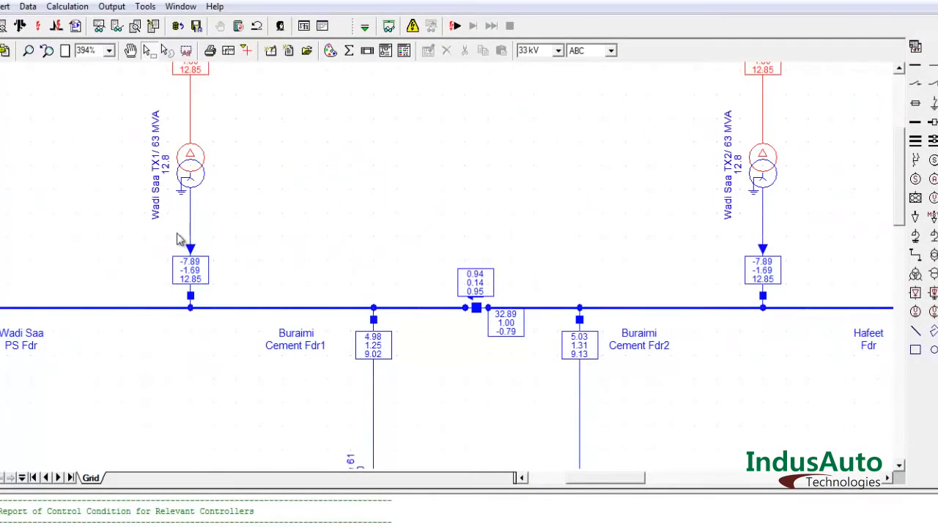
mouse_move(746, 259)
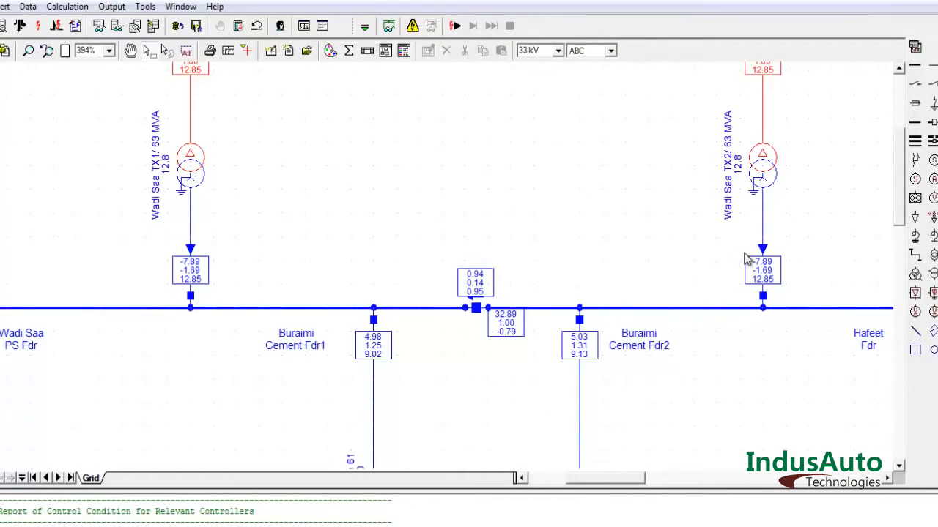
scroll("down", 3)
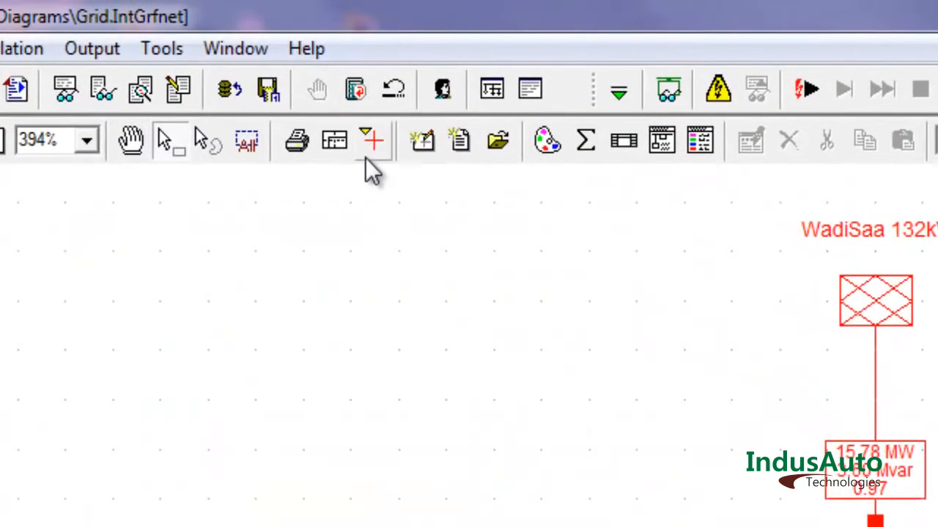
mouse_move(372, 147)
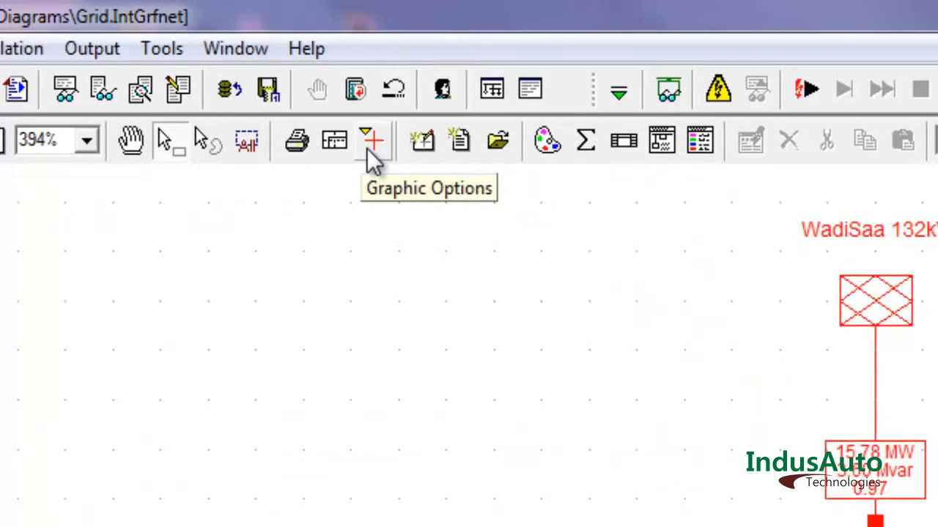
Enable Animated Load Flow under Drawing Settings in Graphic Options
left_click(373, 140)
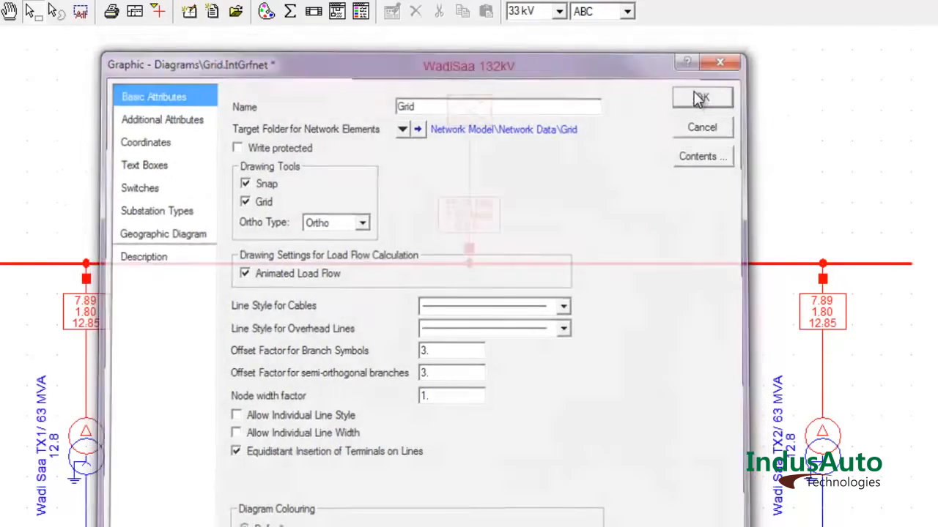
left_click(700, 97)
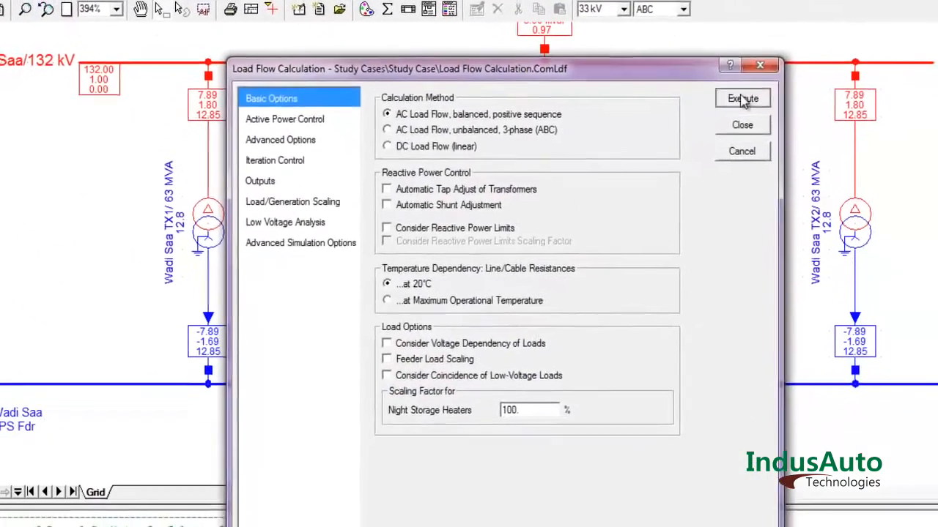
Re-execute the load flow and inspect direction arrows along lines down the diagram
left_click(741, 98)
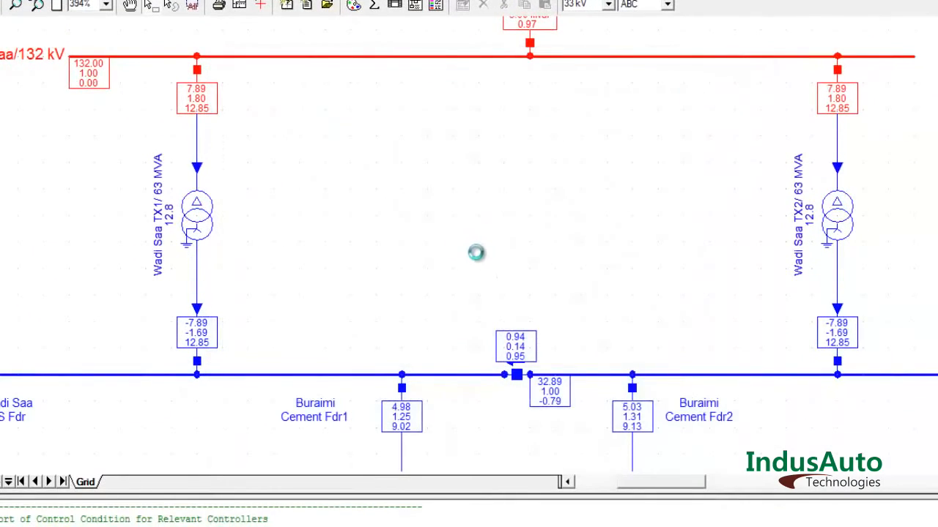
scroll("down", 3)
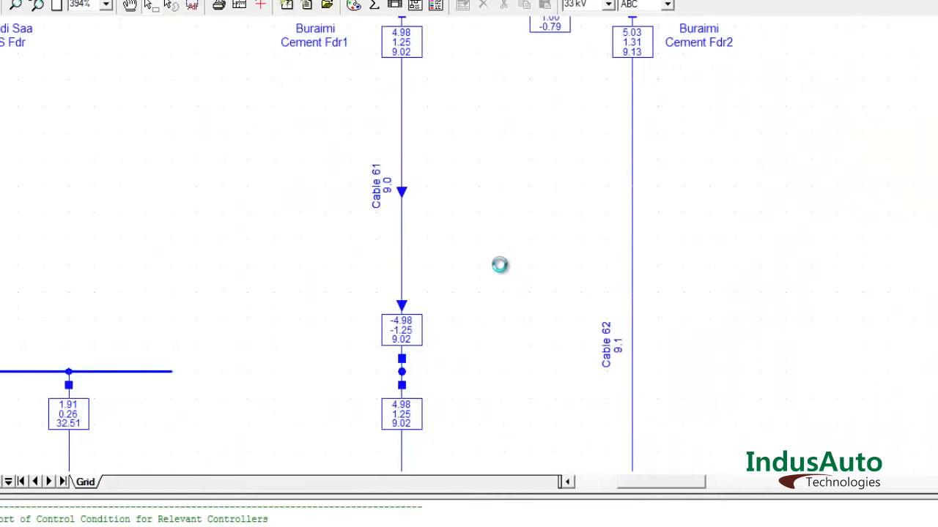
scroll("down", 3)
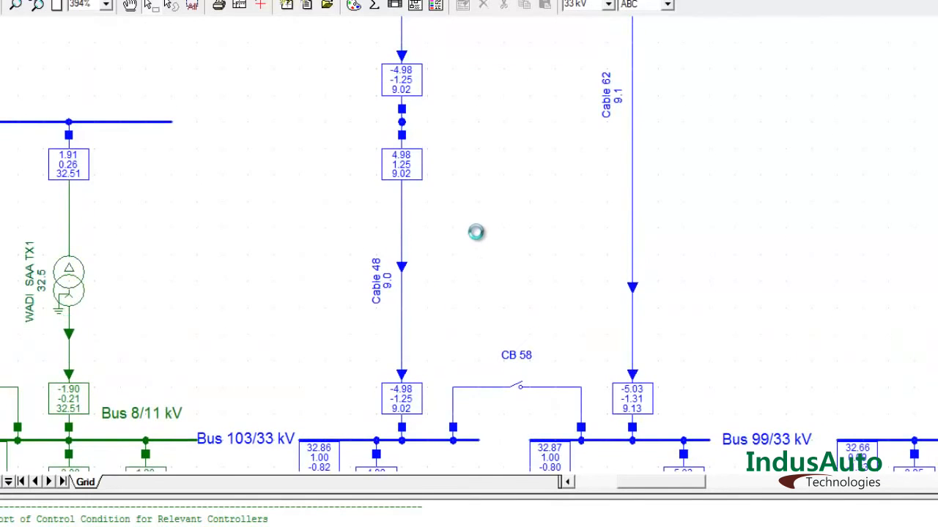
scroll("down", 3)
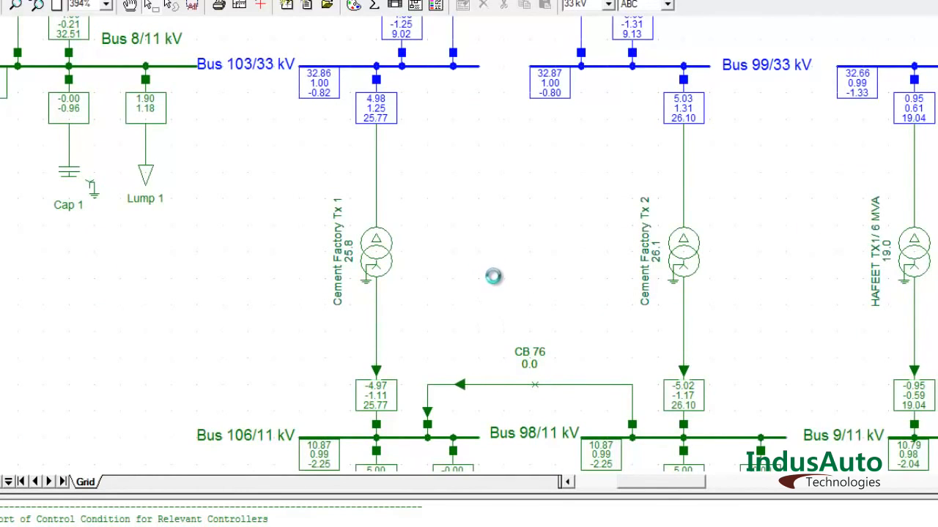
scroll("down", 3)
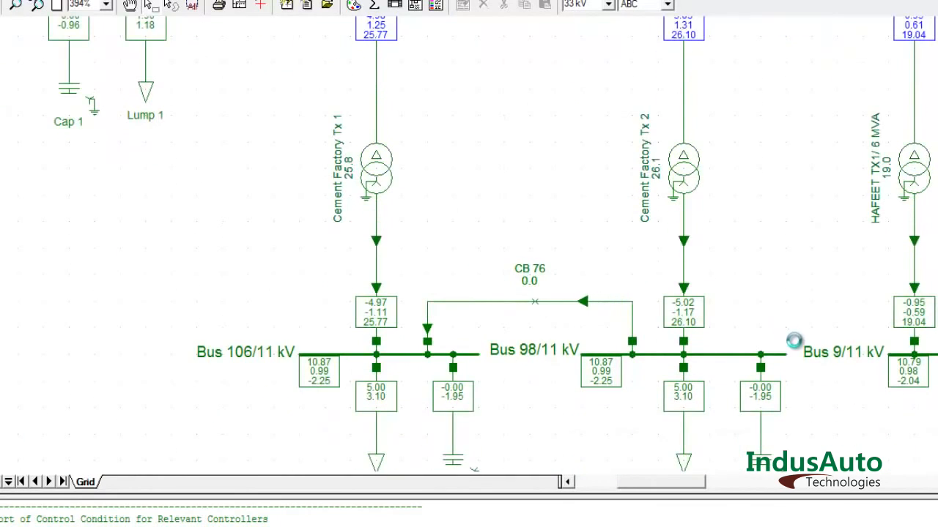